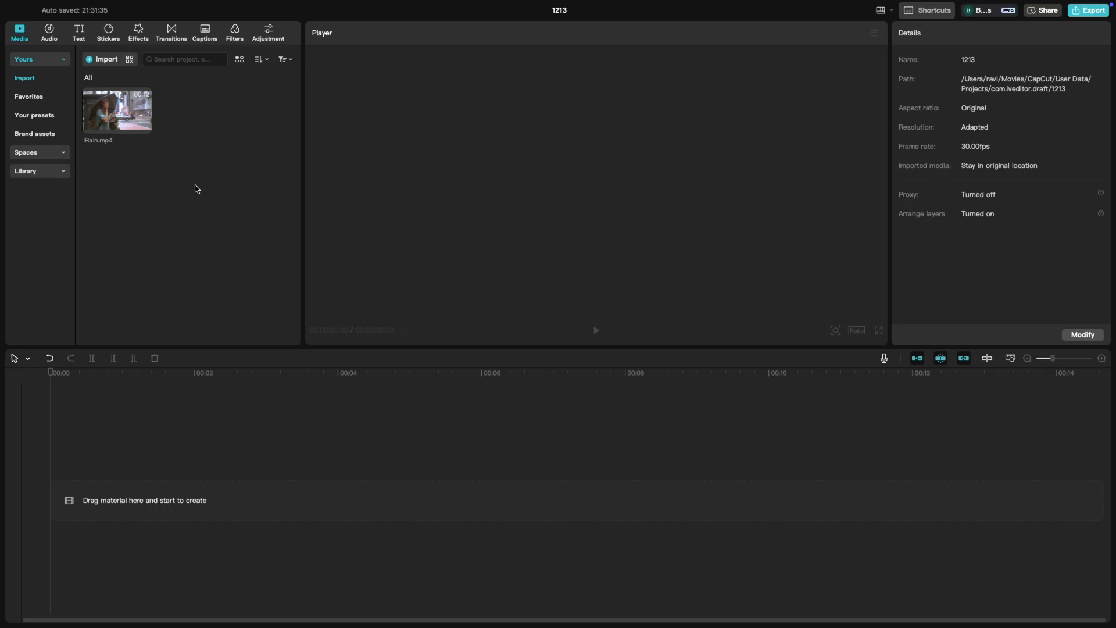
mouse_move(193, 187)
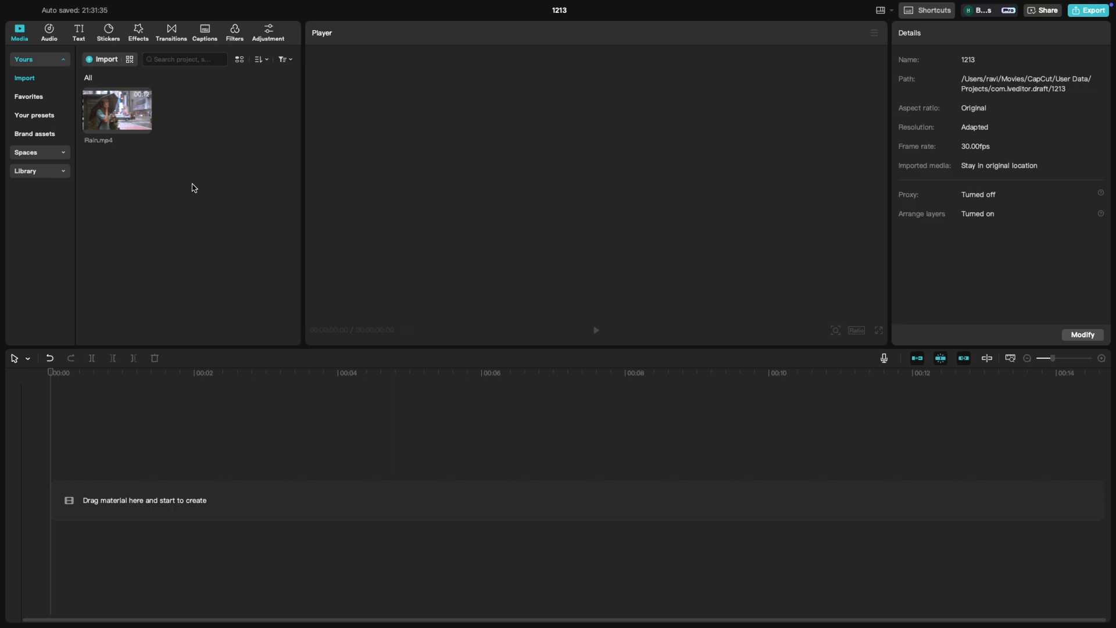
mouse_move(121, 119)
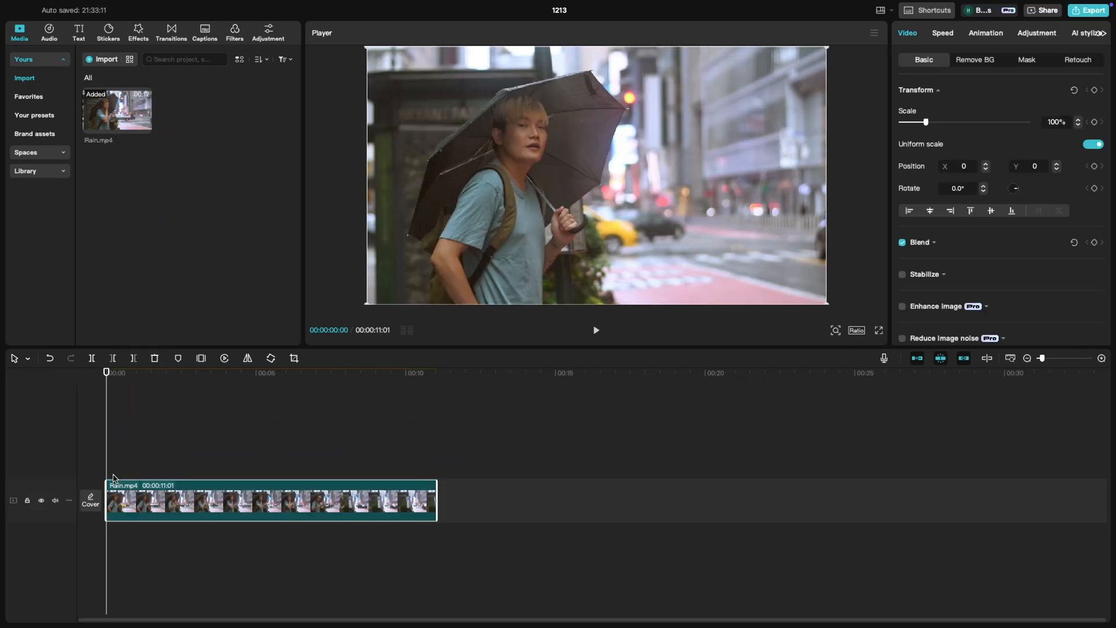
left_click(595, 329)
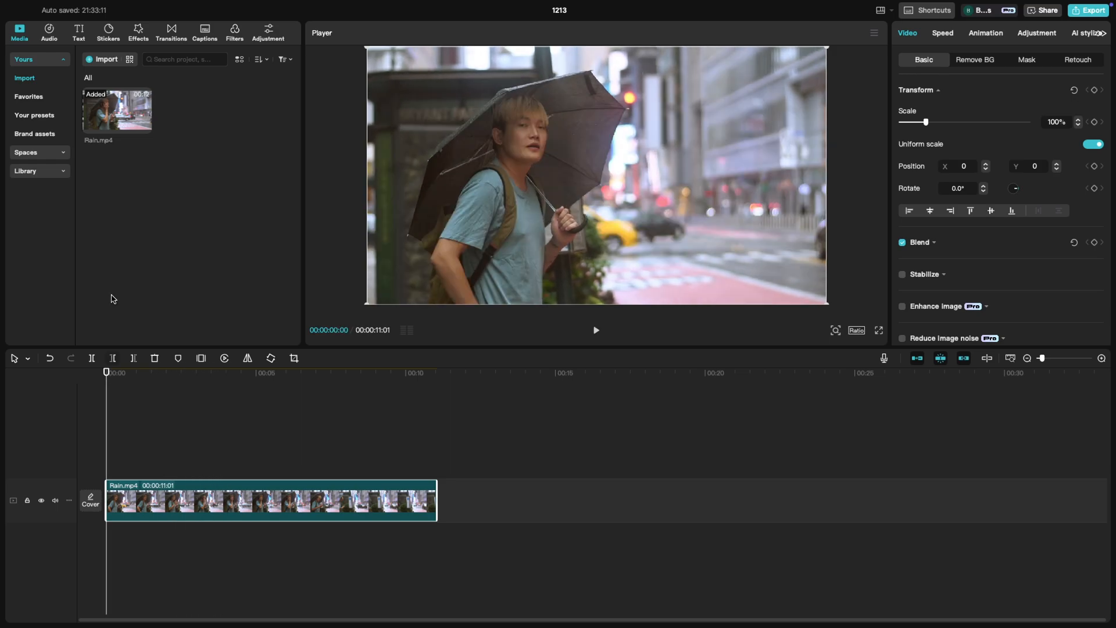
Drag the Rain video effect onto the Rain.mp4 clip and show its Atmosphere/Speed settings.
left_click(138, 31)
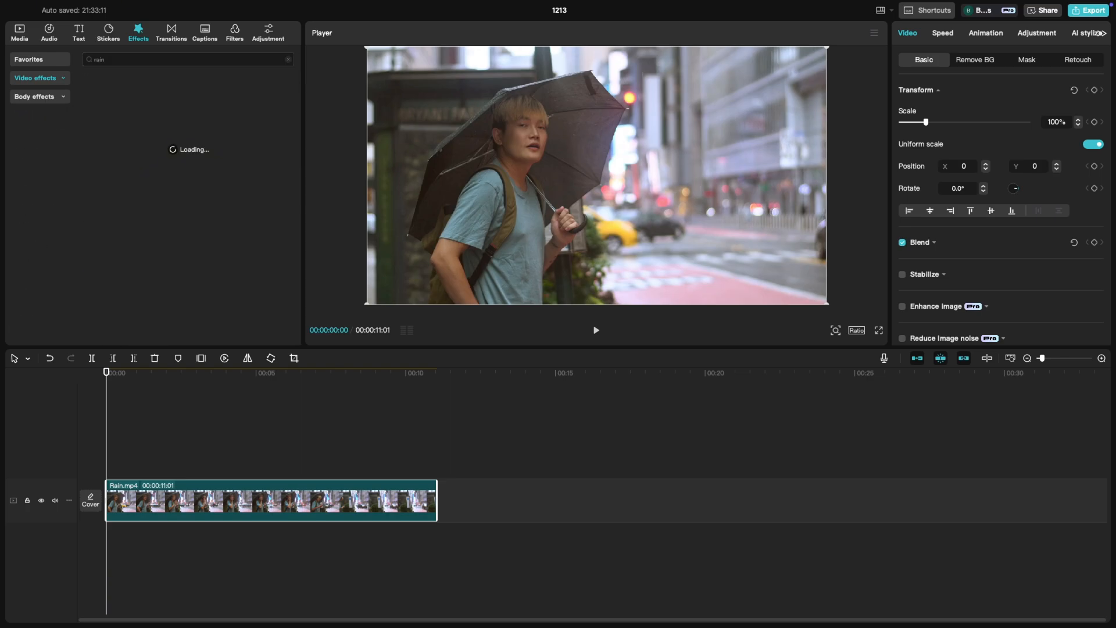
left_click_drag(107, 115, 107, 417)
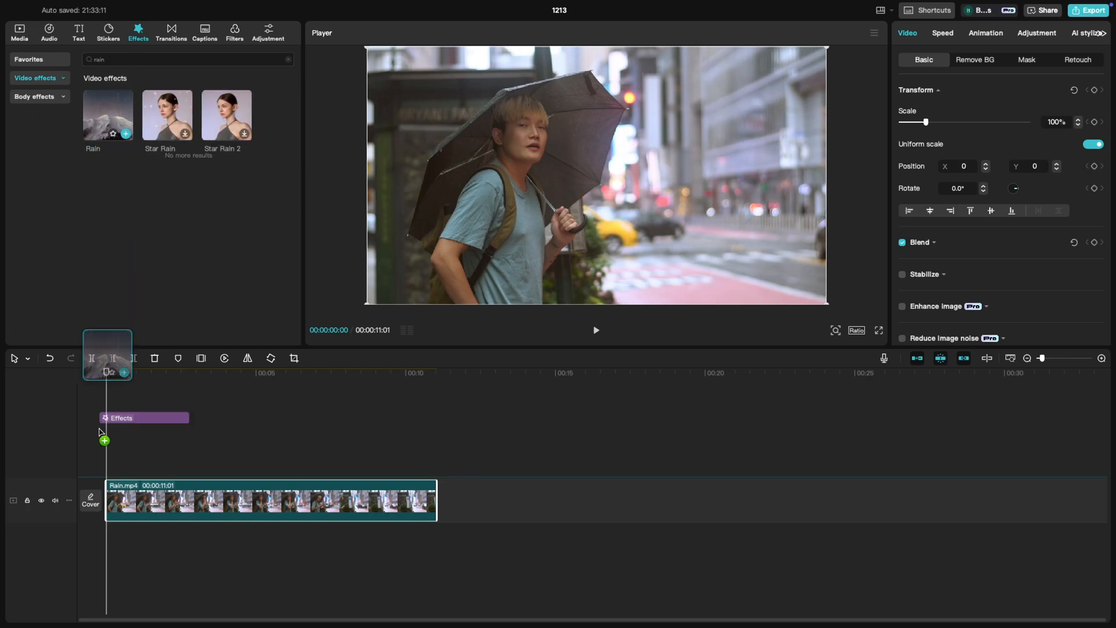
left_click(125, 133)
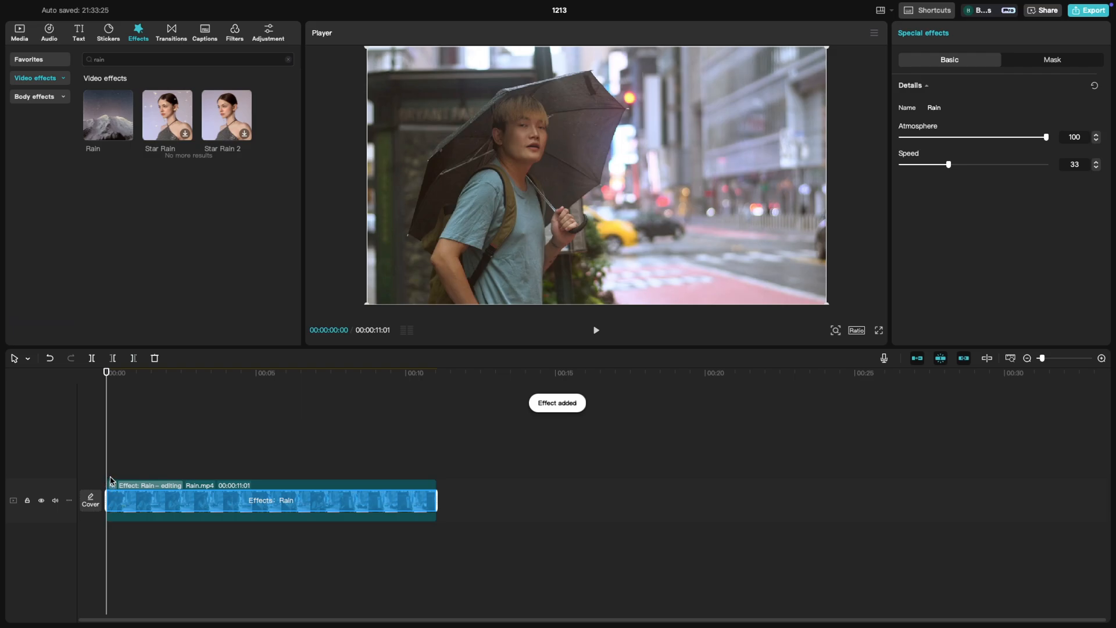
Adjust the Rain effect sliders to Atmosphere 35 and Speed 89, then play back the clip.
left_click(595, 329)
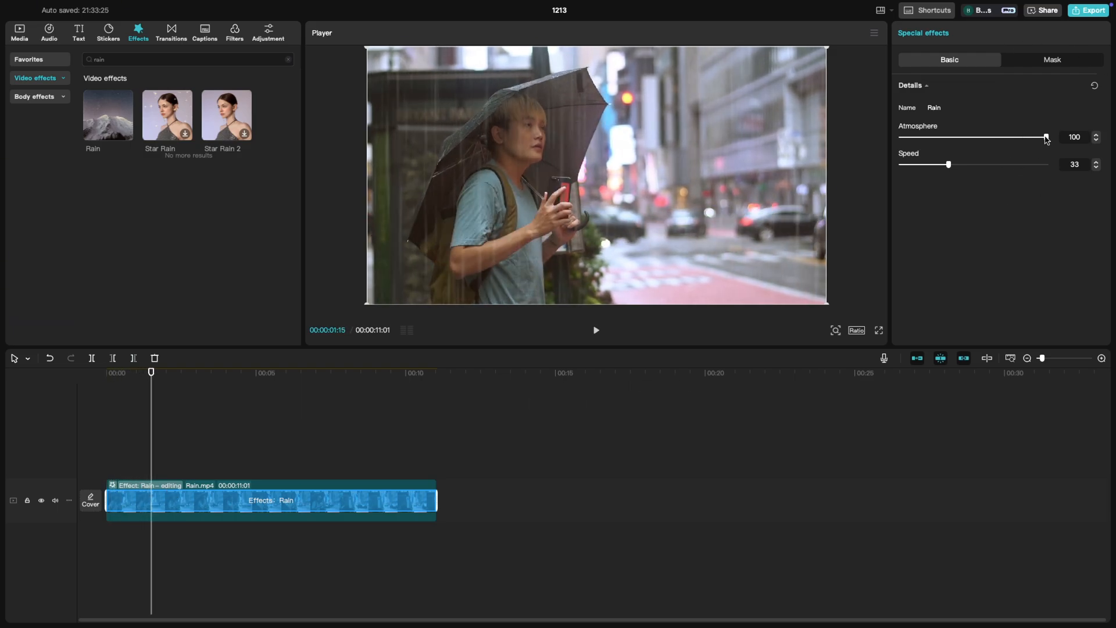
left_click_drag(1044, 137, 977, 137)
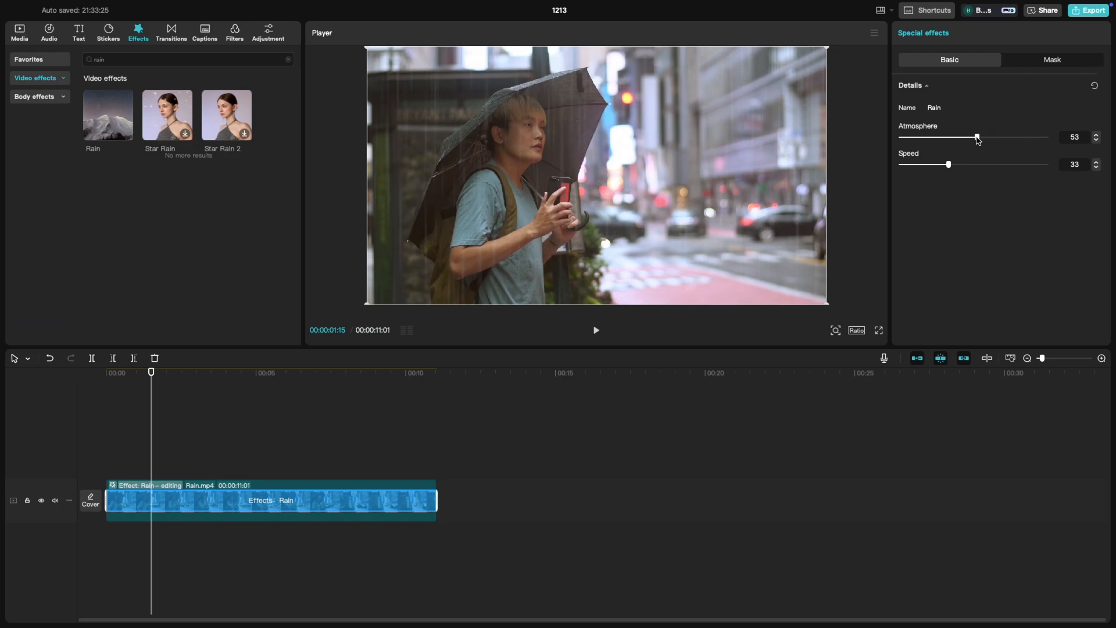
left_click_drag(947, 164, 1002, 164)
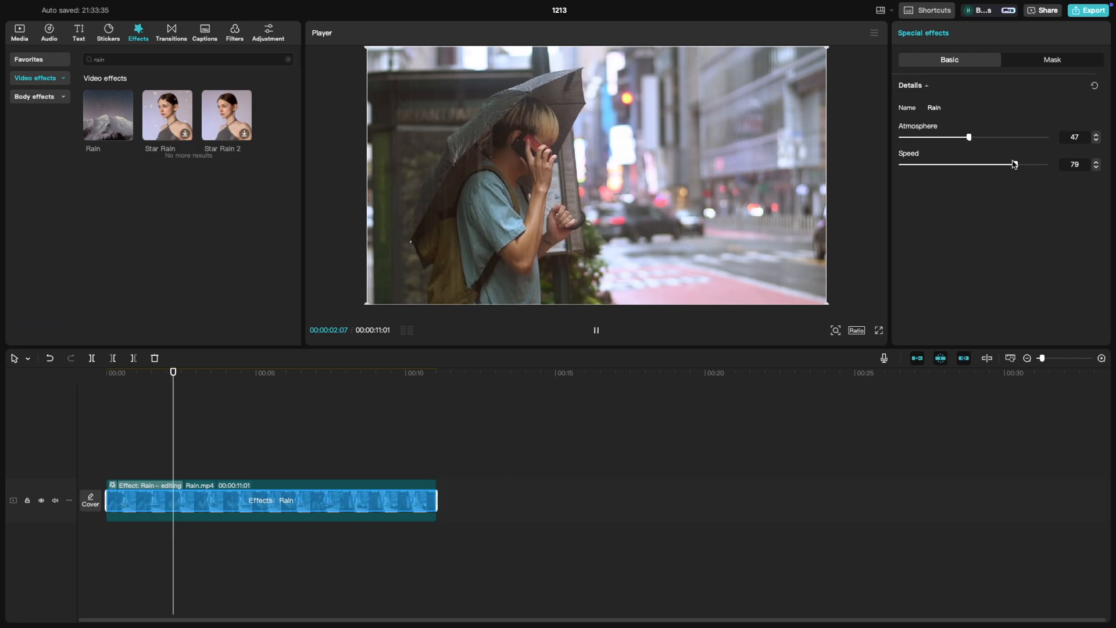
left_click_drag(968, 137, 952, 137)
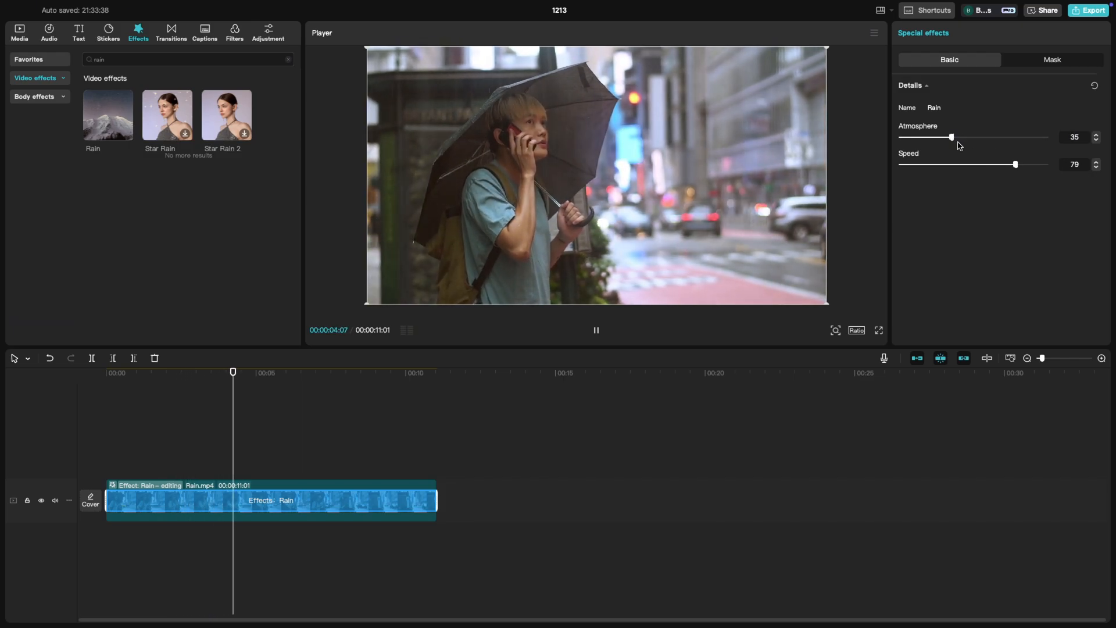
left_click_drag(1016, 164, 1028, 164)
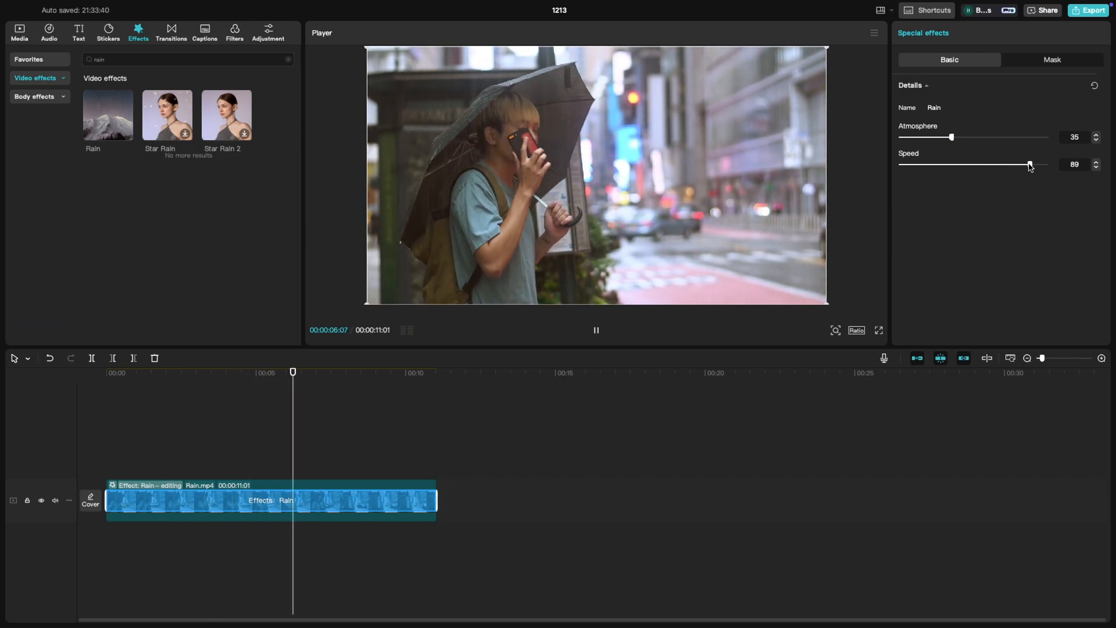